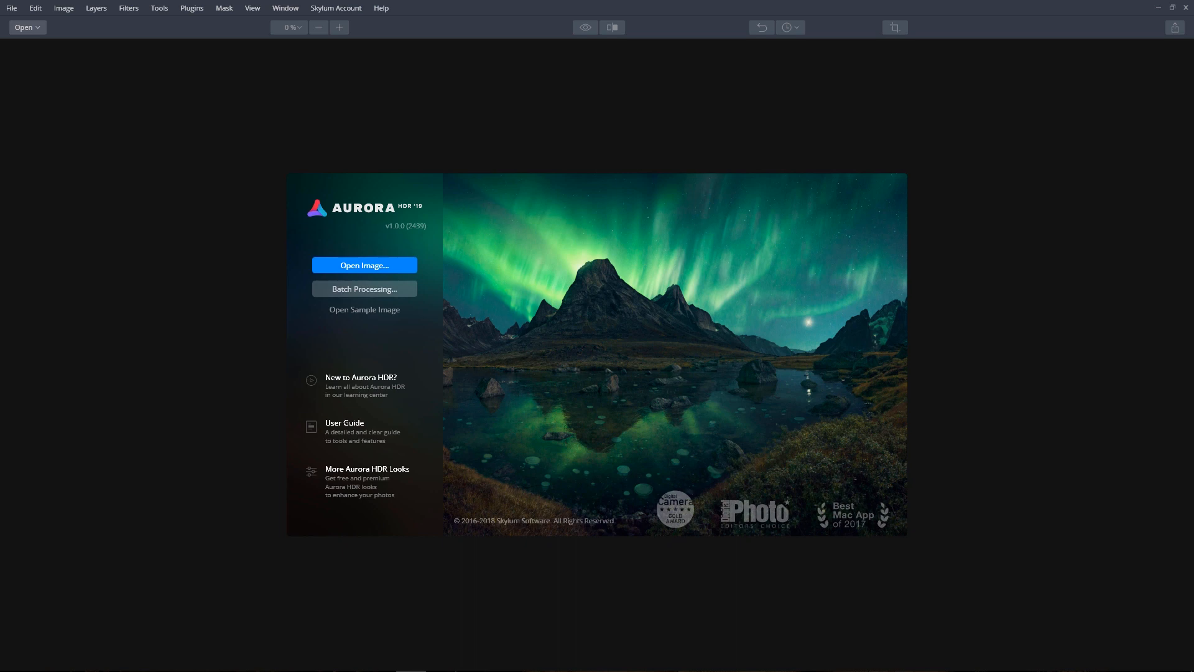
pyautogui.moveTo(317, 260)
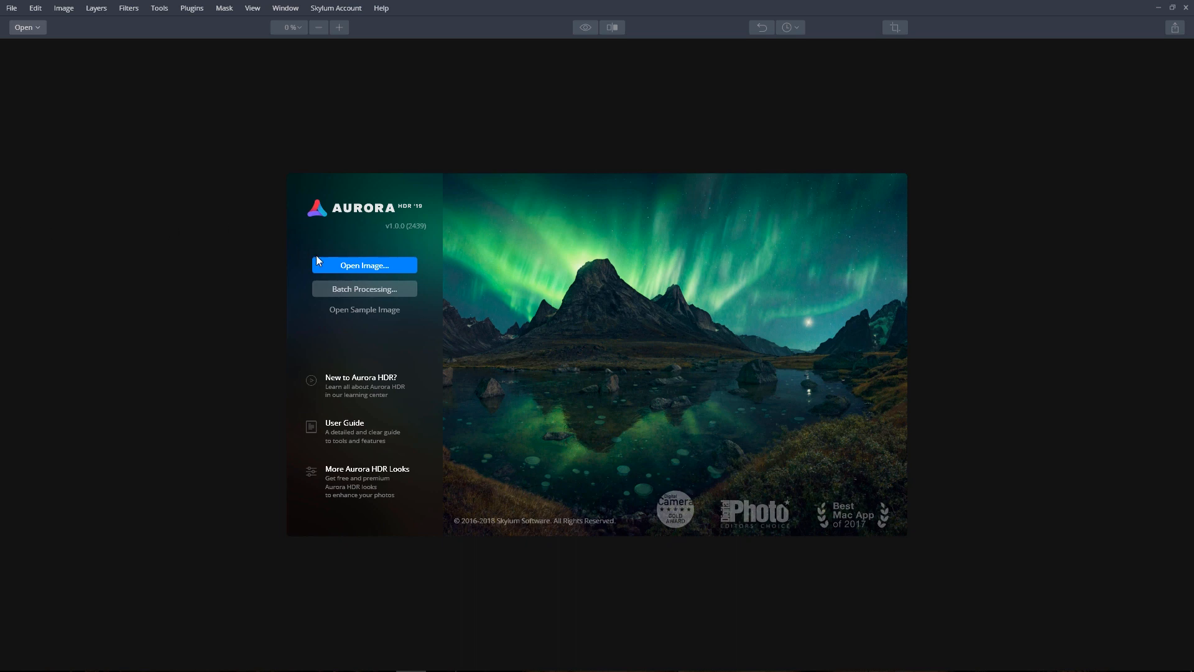
# - Load South Dakota-6111.nef from the Images folder via File > Open for single-image HDR
pyautogui.click(365, 265)
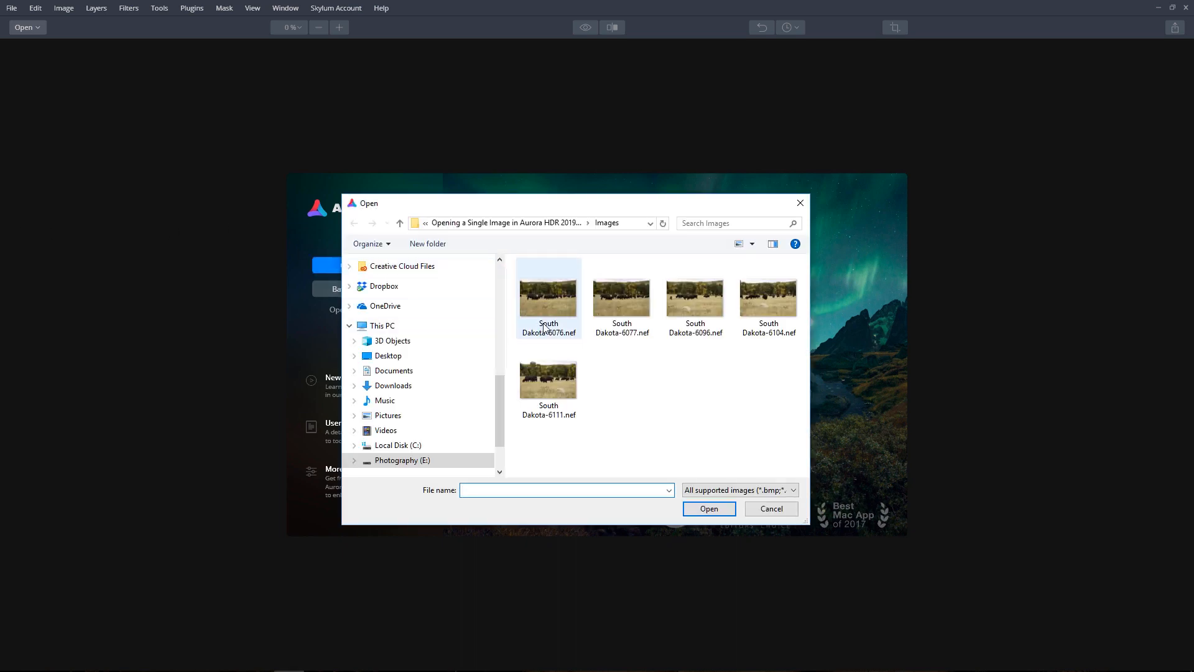
pyautogui.click(549, 378)
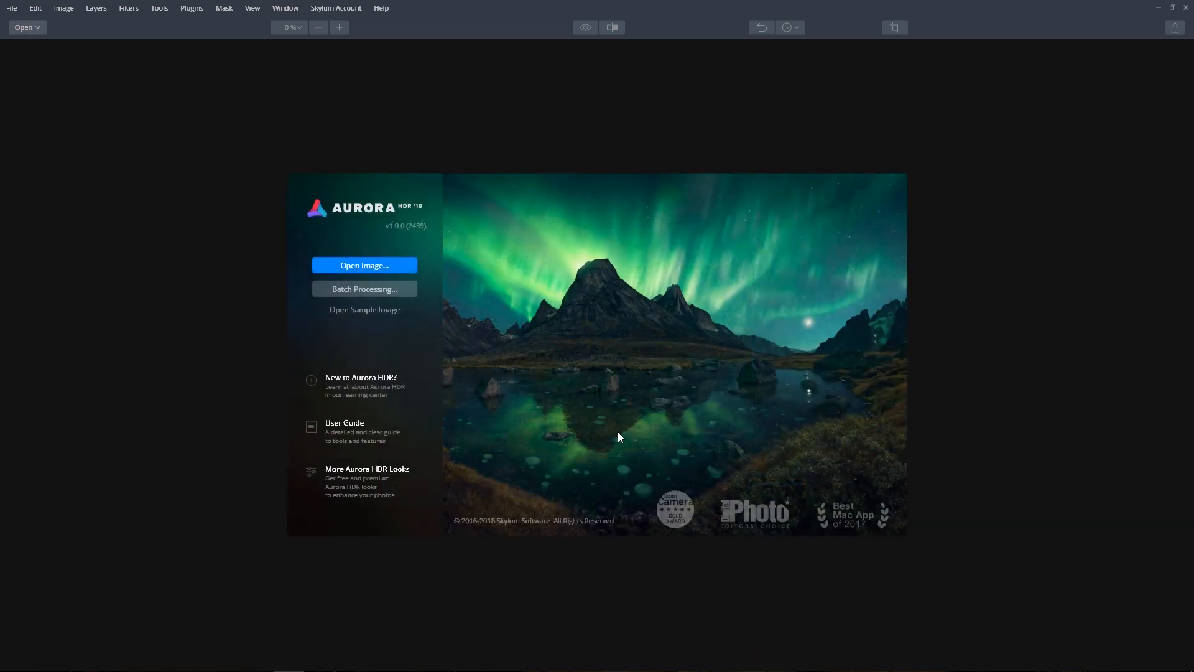
pyautogui.click(11, 8)
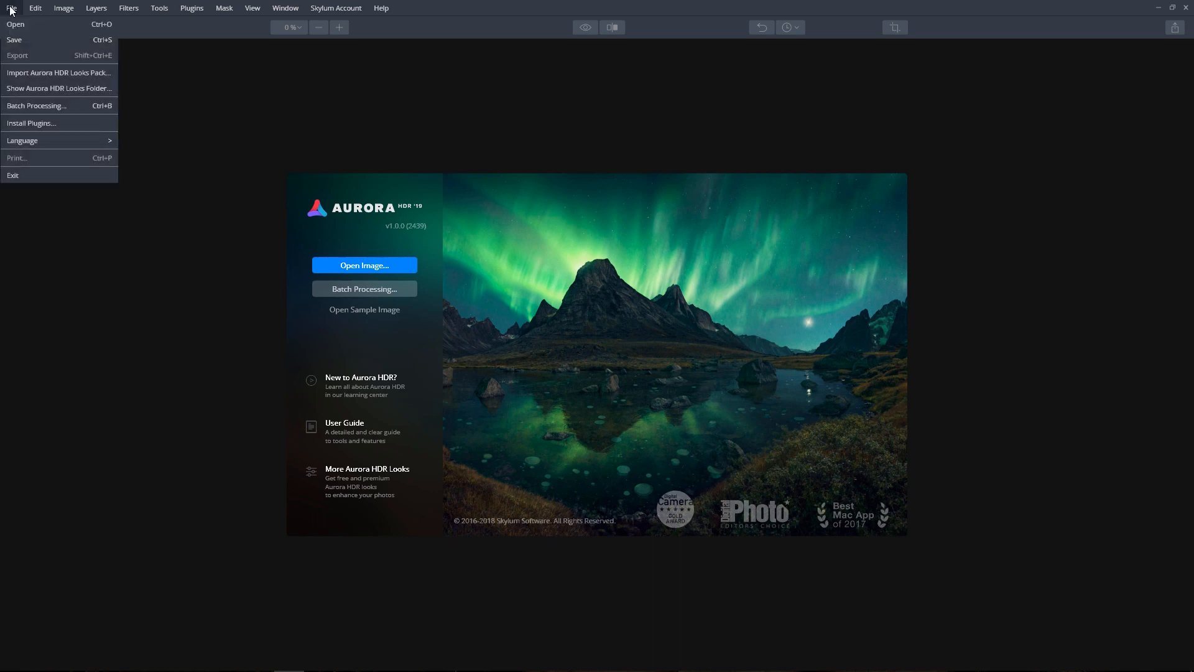
pyautogui.click(15, 23)
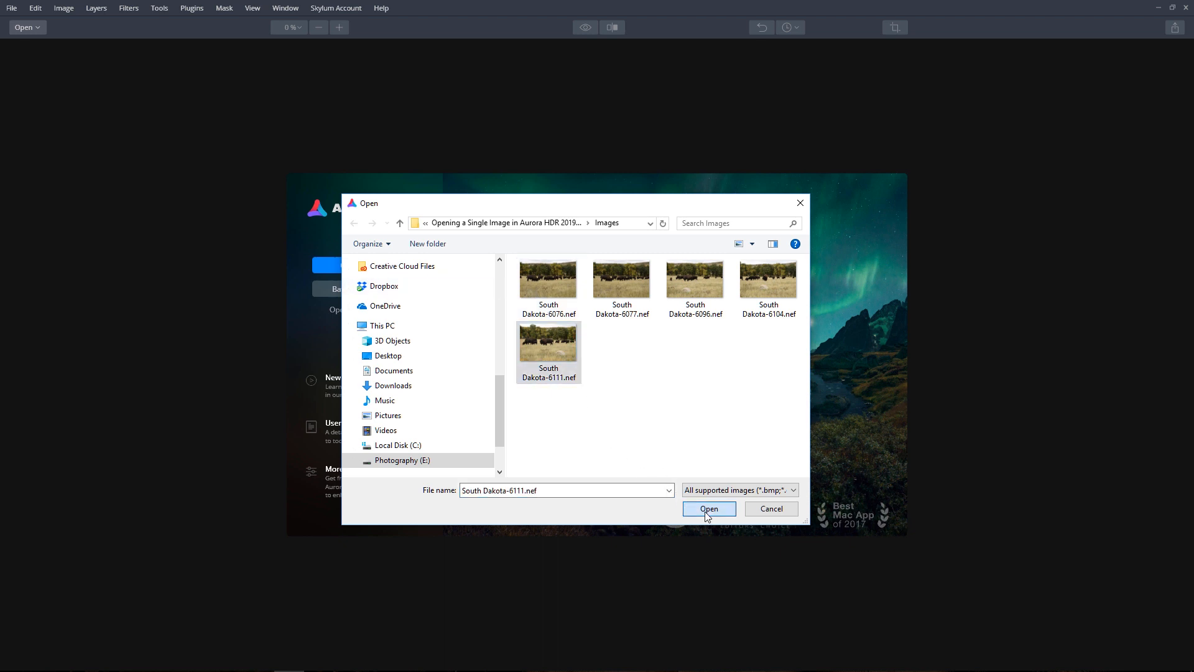
pyautogui.click(708, 508)
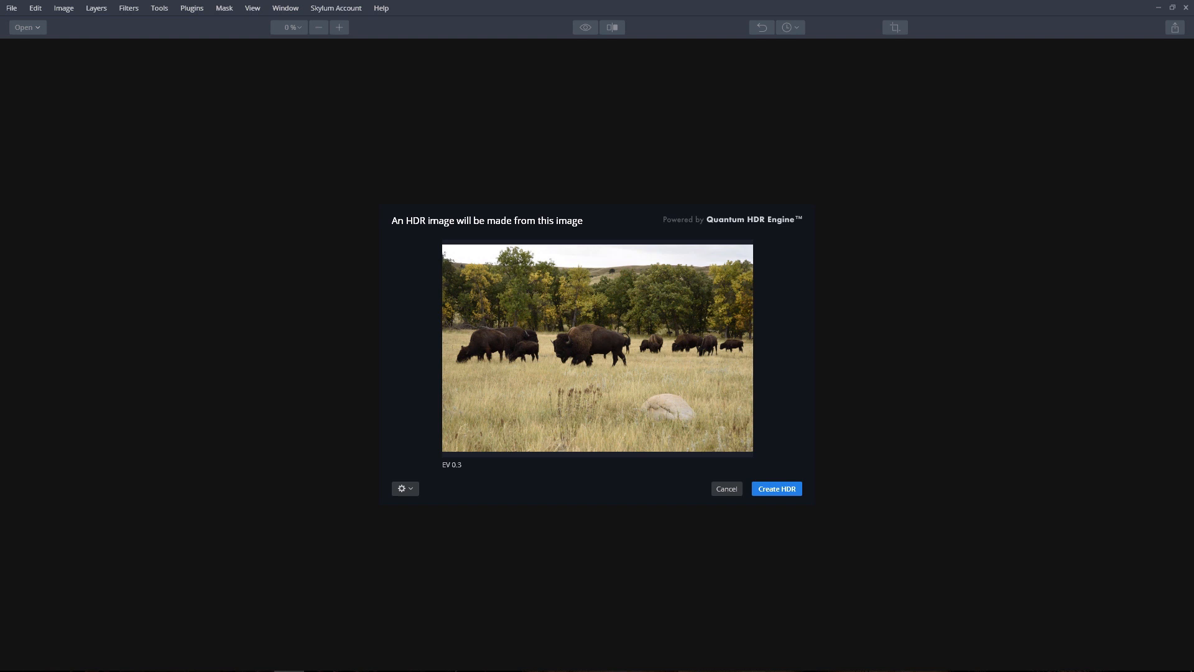
# - Enable Chromatic Aberration Reduction in the merge options, keeping Color Denoise on
pyautogui.click(401, 488)
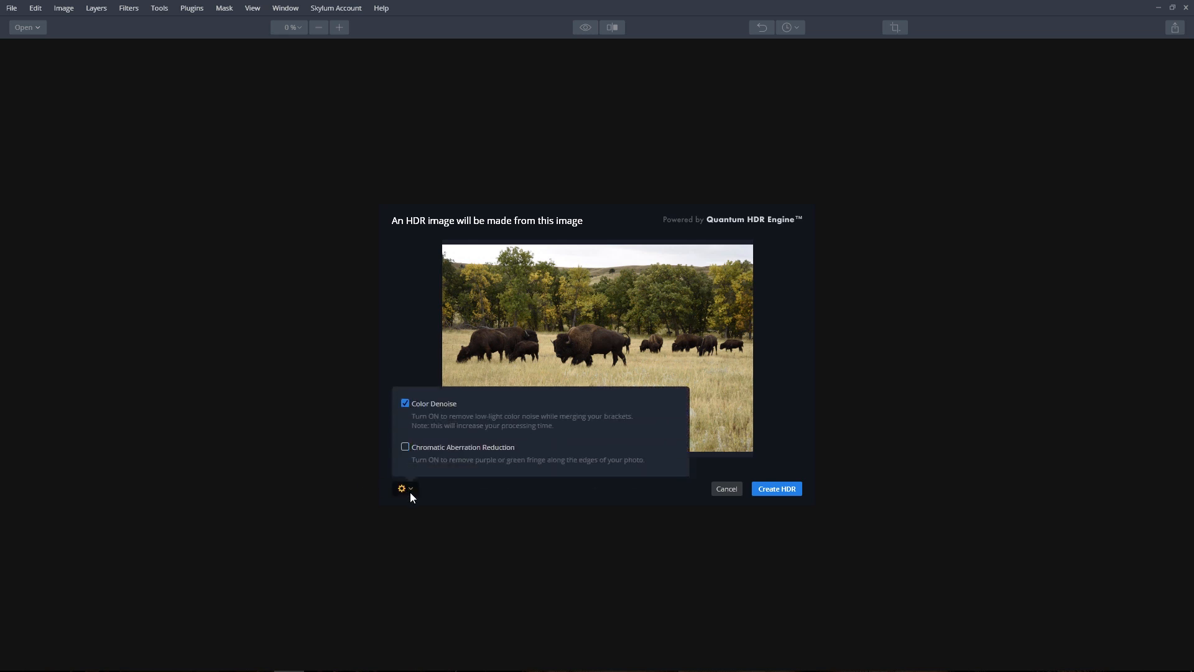
pyautogui.moveTo(434, 409)
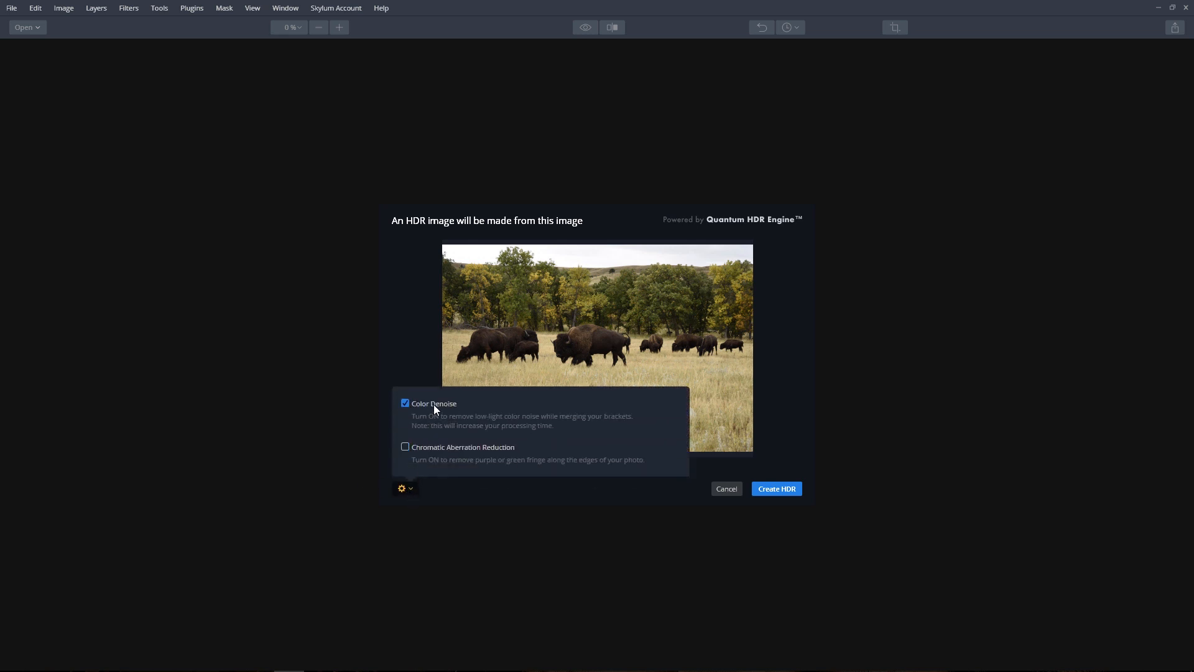
pyautogui.moveTo(456, 440)
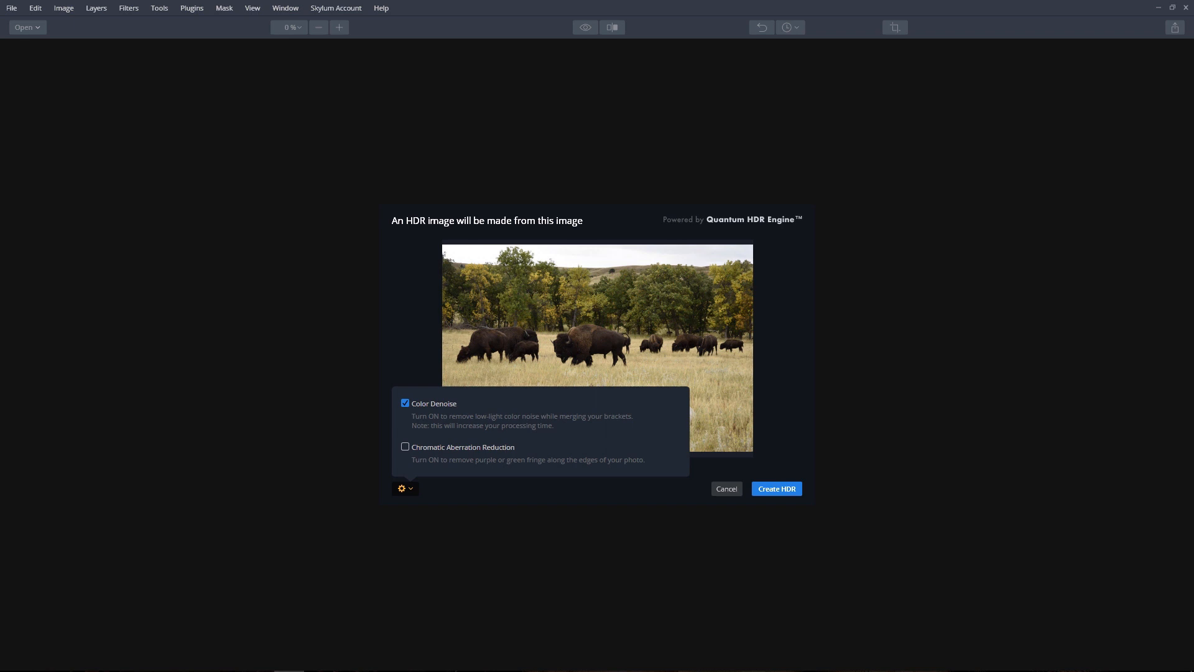
pyautogui.click(405, 446)
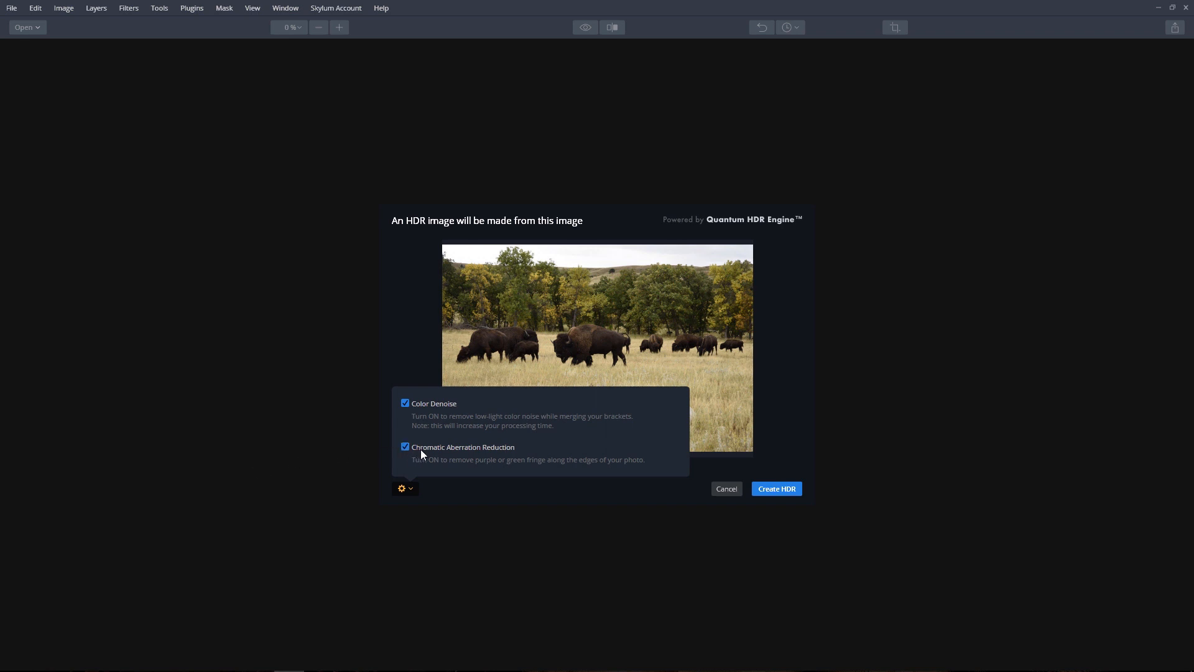
pyautogui.moveTo(488, 459)
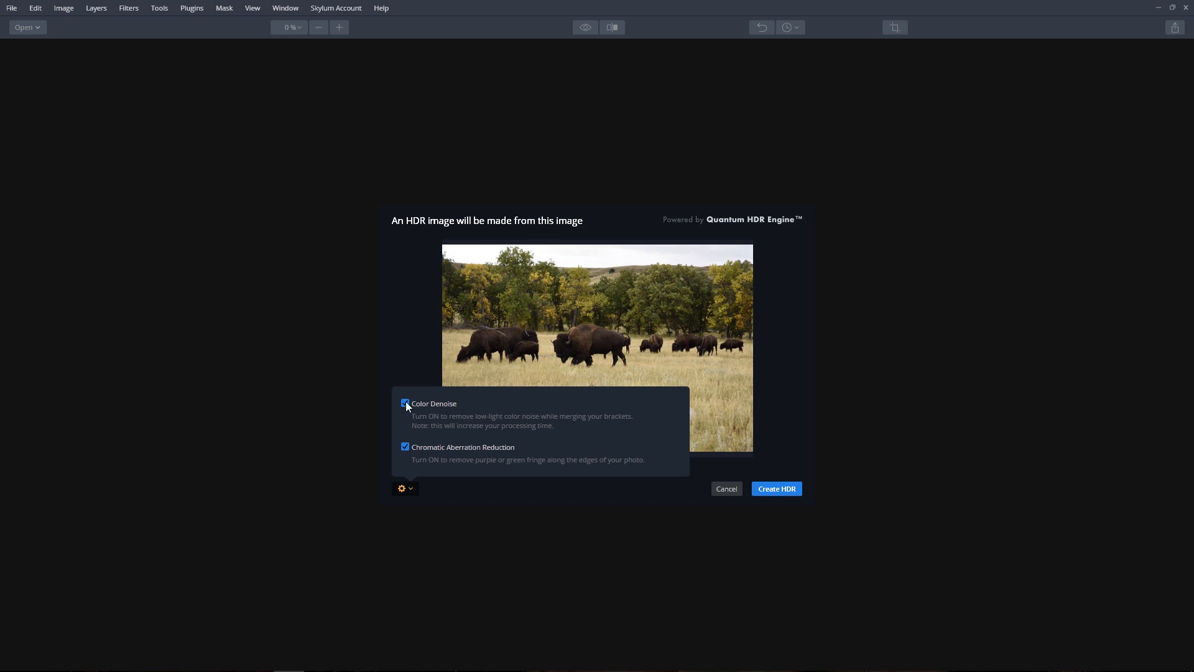
# - Create the HDR of the bison herd and toggle Quick Preview to compare before and after
pyautogui.click(405, 403)
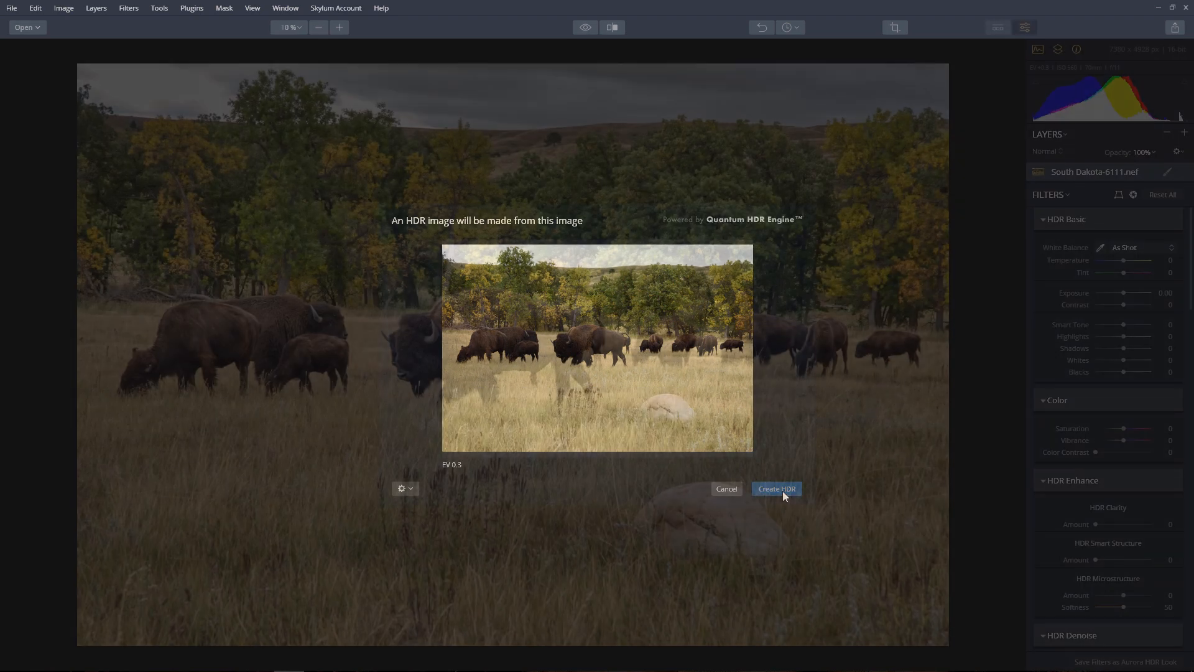
pyautogui.click(775, 488)
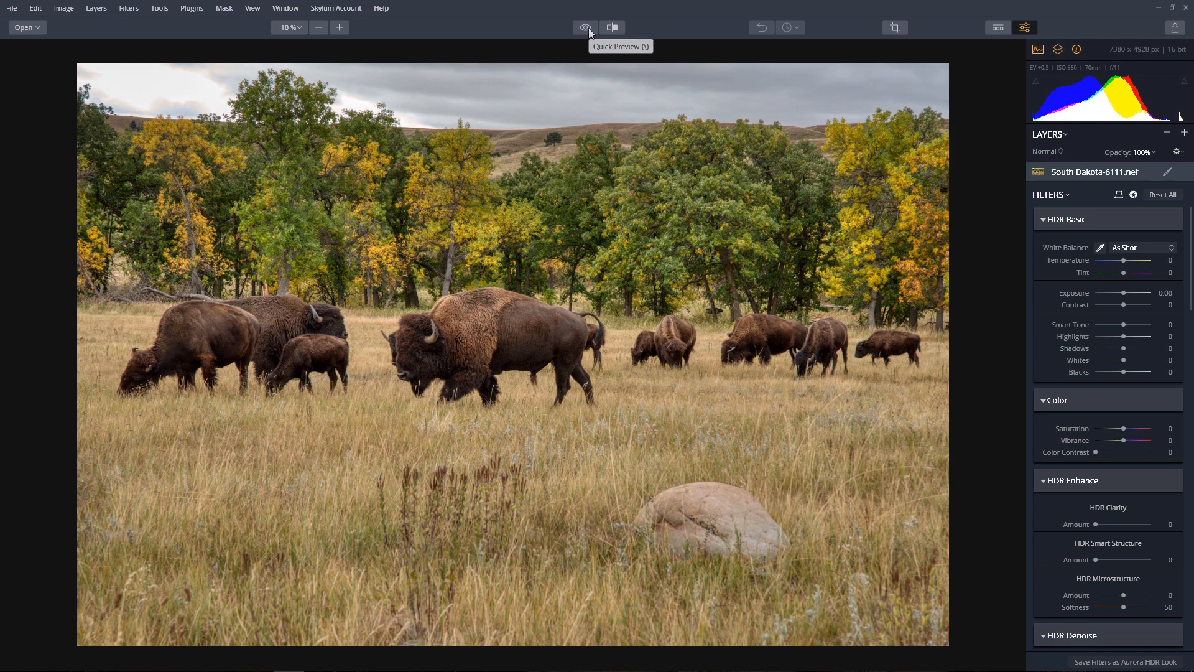
pyautogui.click(585, 28)
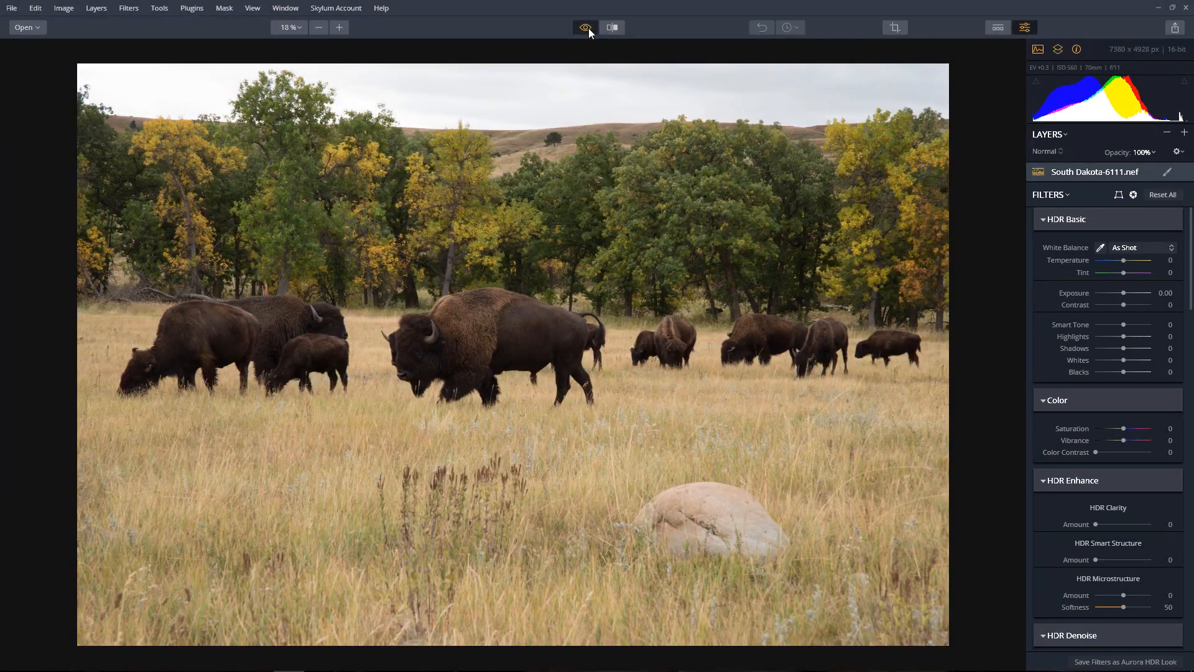
pyautogui.click(584, 28)
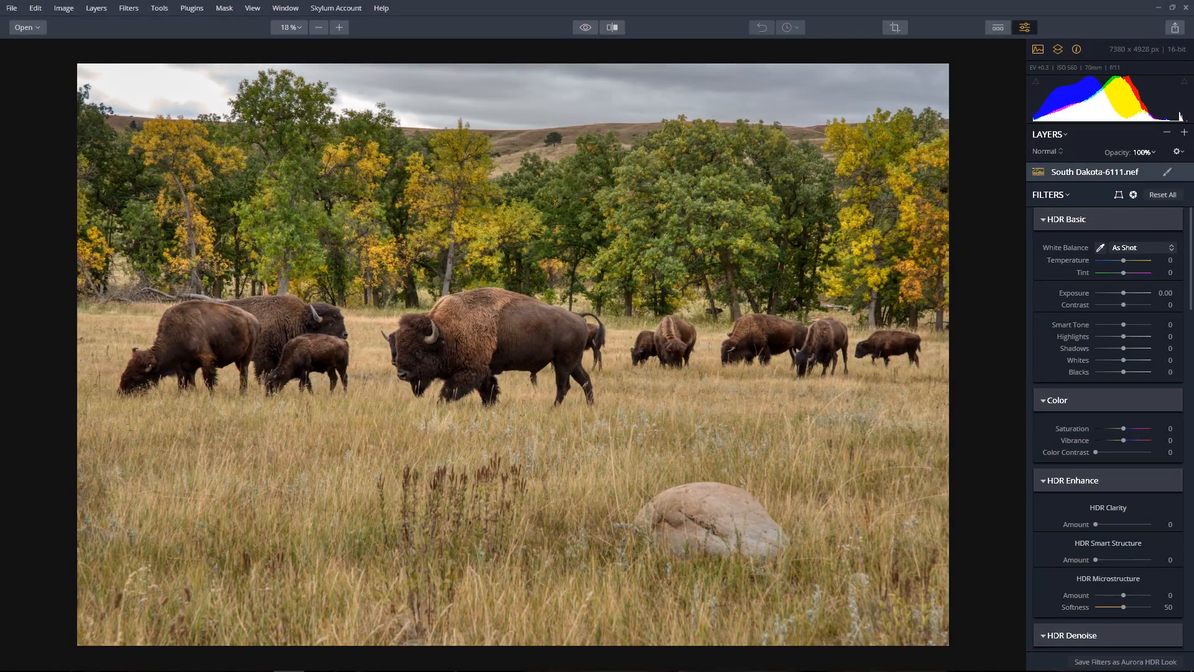